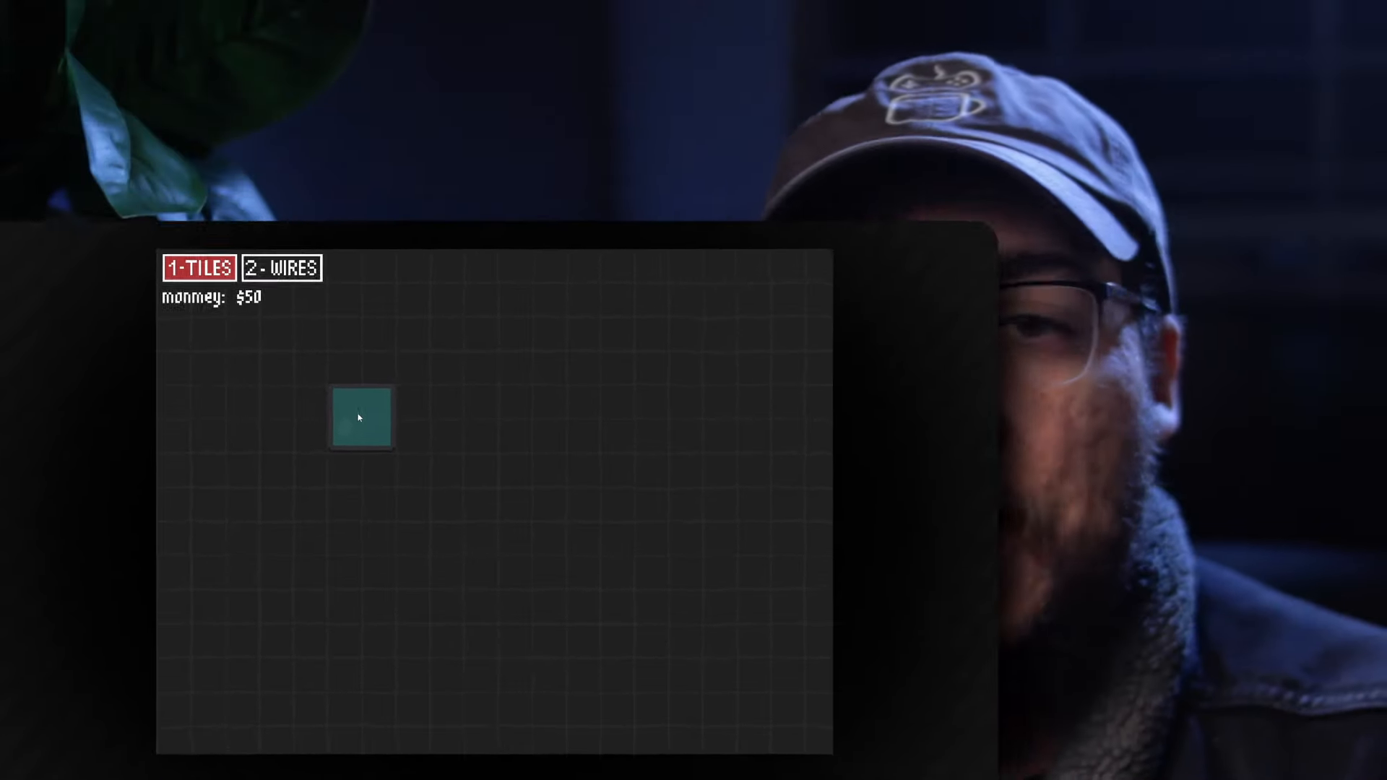
Open the tile shop listing seller, water, tank, habitat, dots and turbine prices.
{"action": "left_click", "coordinate": [281, 268]}
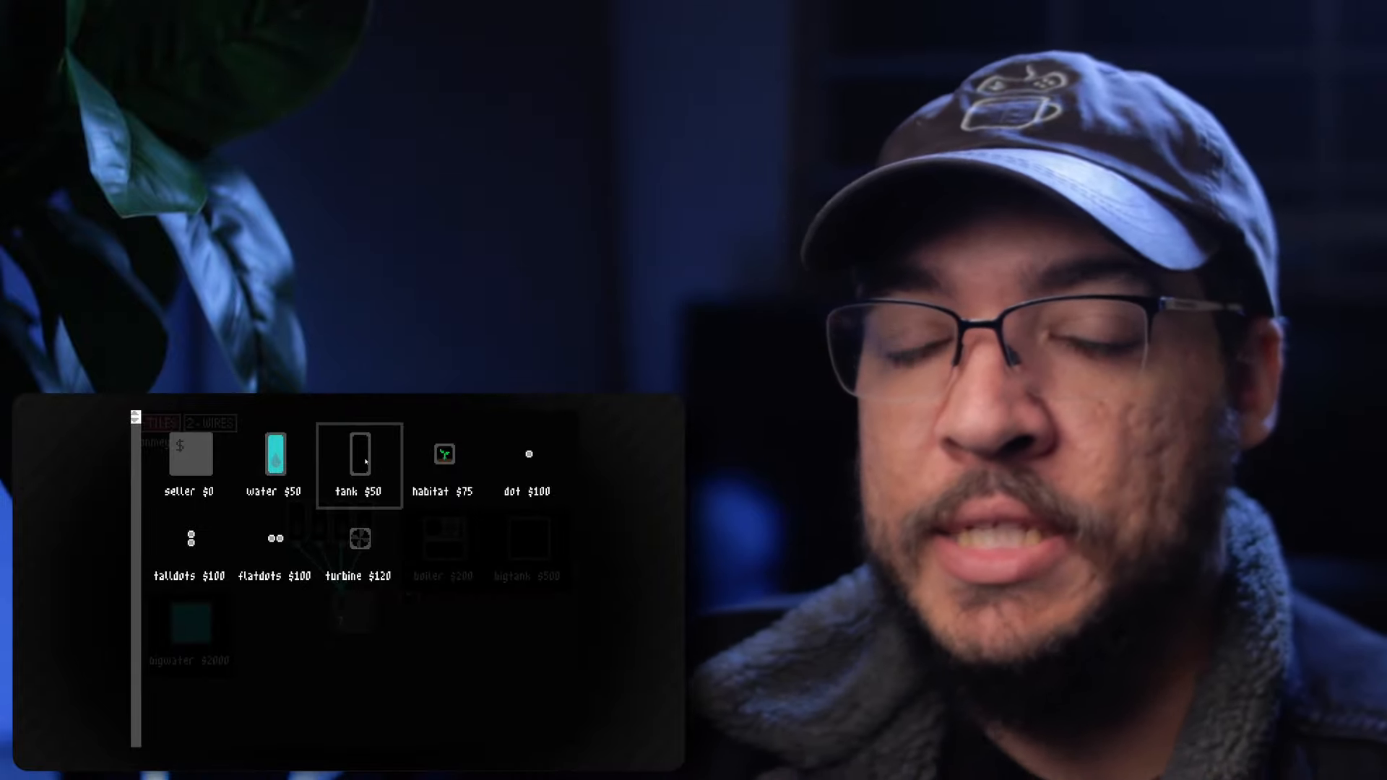
Place four water tiles, a seller, a tank and five habitats, and wire them together.
{"action": "left_click", "coordinate": [156, 423]}
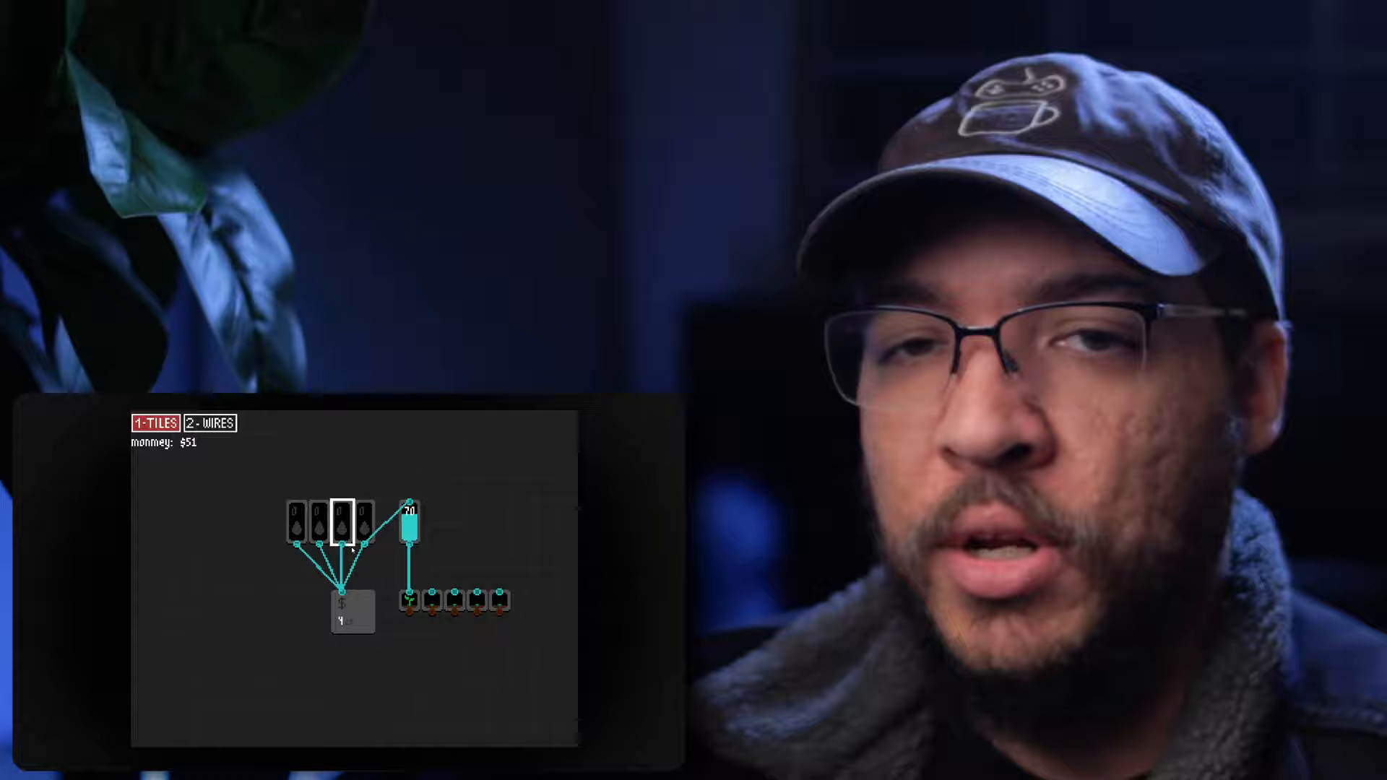
{"action": "left_click", "coordinate": [210, 422]}
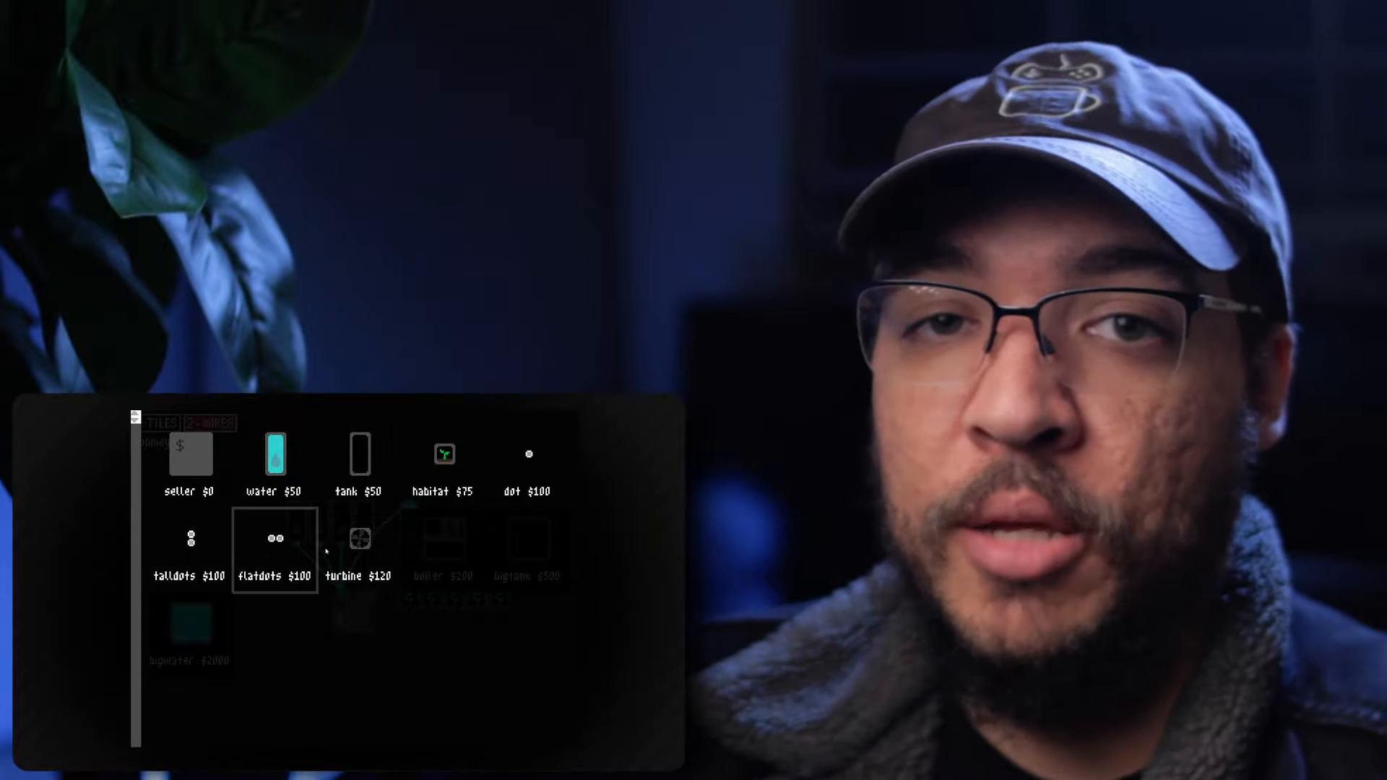
Place a $200 boiler under the habitat row and wire all five habitats to it.
{"action": "left_click", "coordinate": [208, 423]}
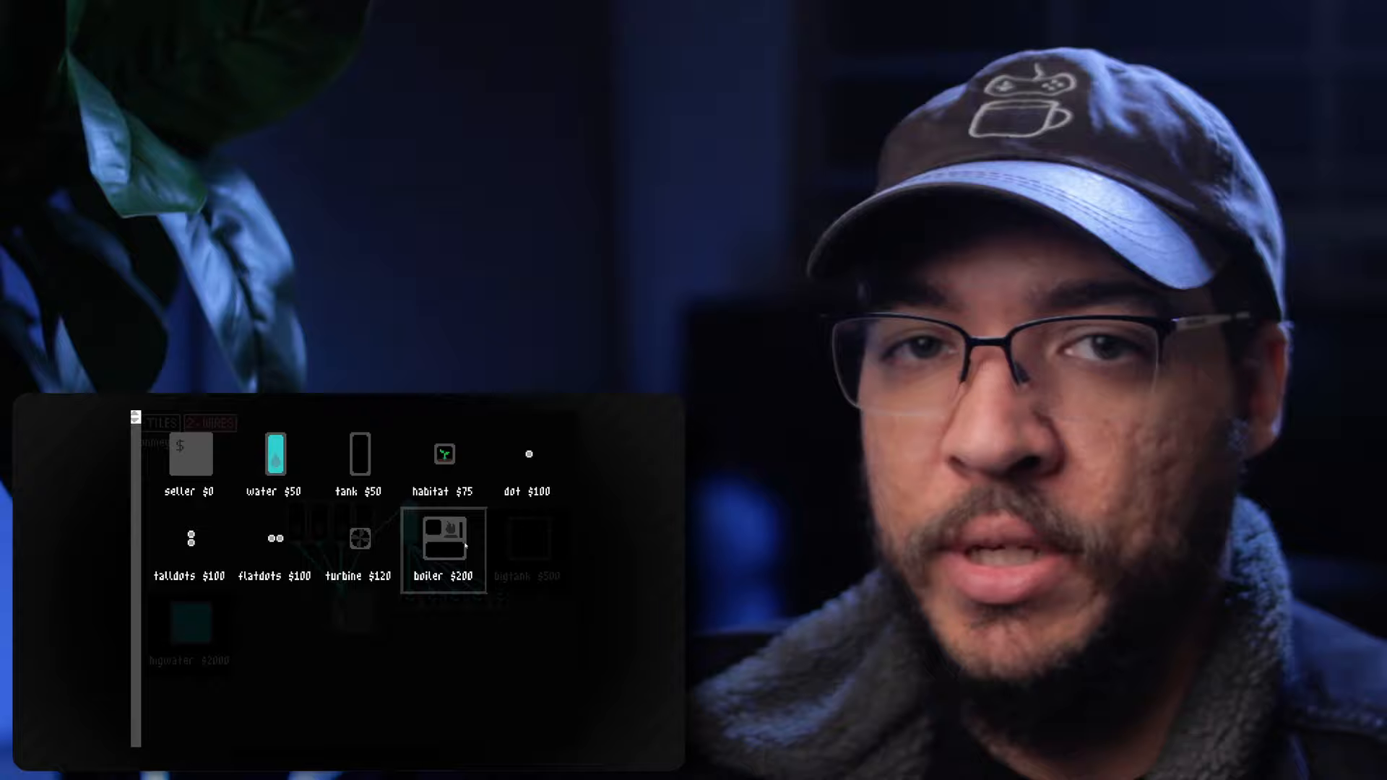
{"action": "left_click", "coordinate": [210, 423]}
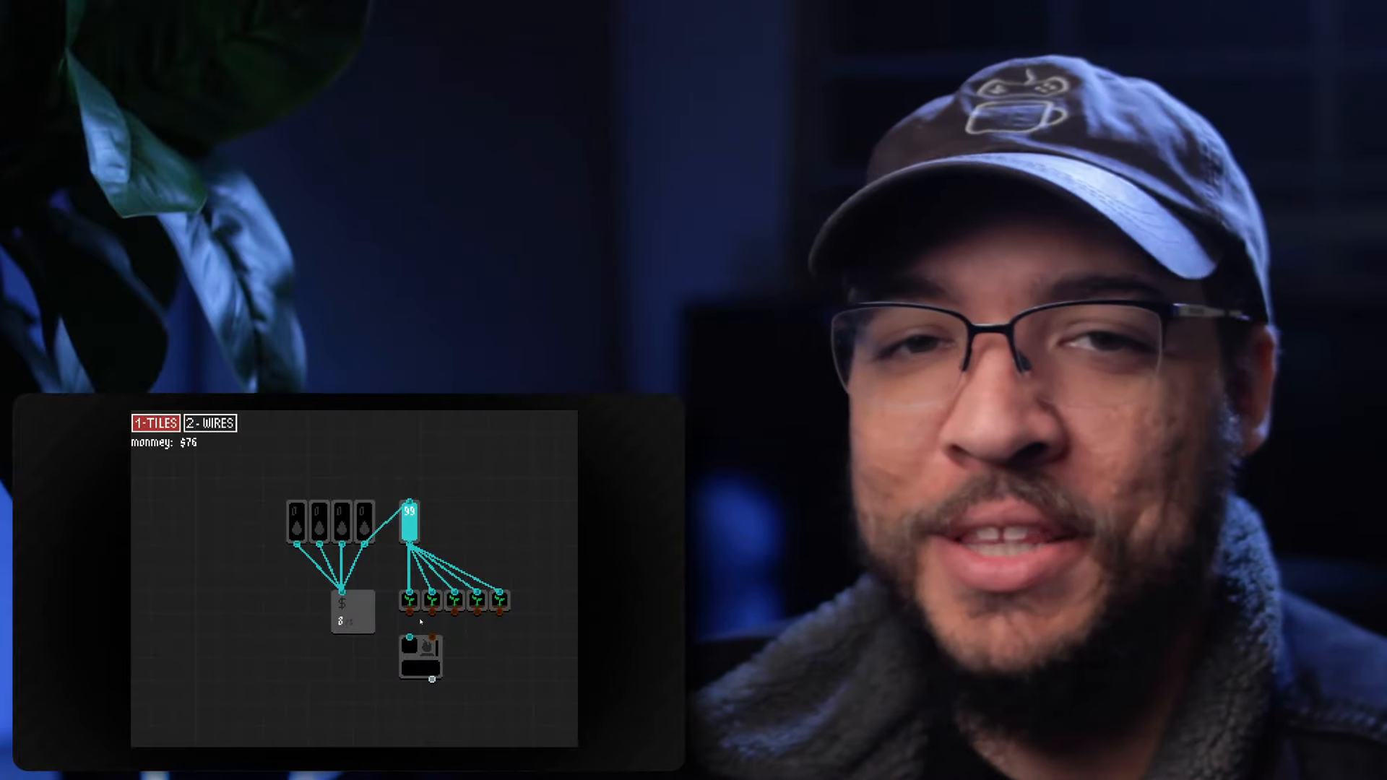
{"action": "left_click", "coordinate": [210, 423]}
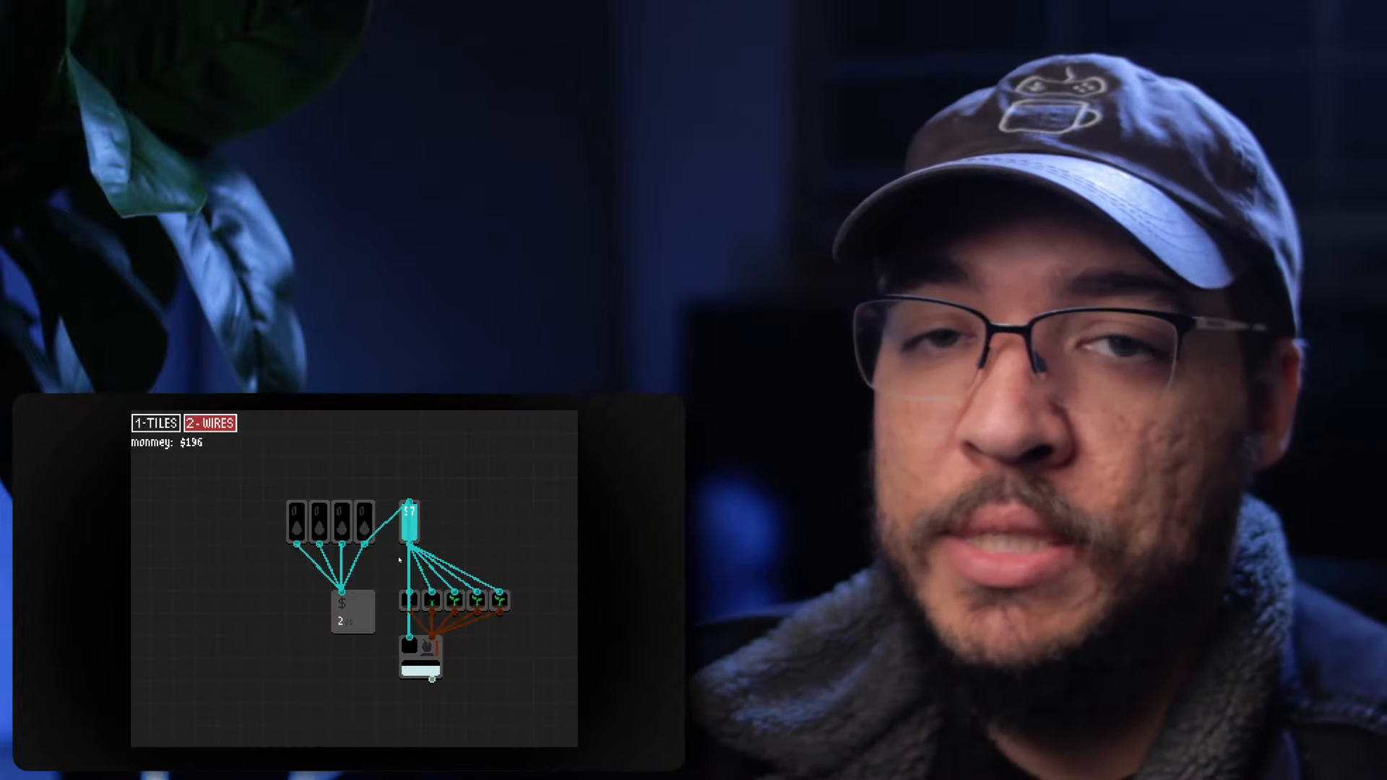
Place a dots tile above the boiler and reopen the build menu.
{"action": "left_click", "coordinate": [153, 423]}
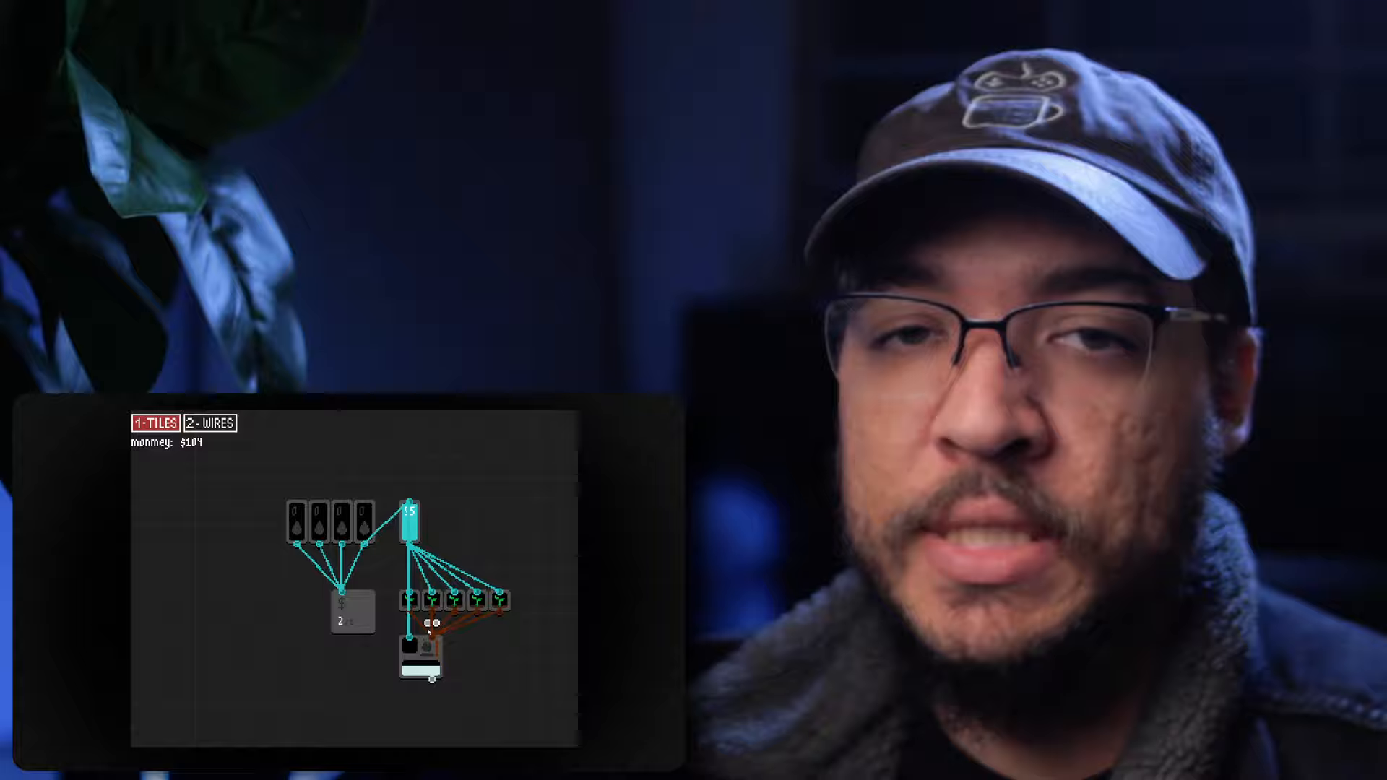
{"action": "left_click", "coordinate": [211, 422]}
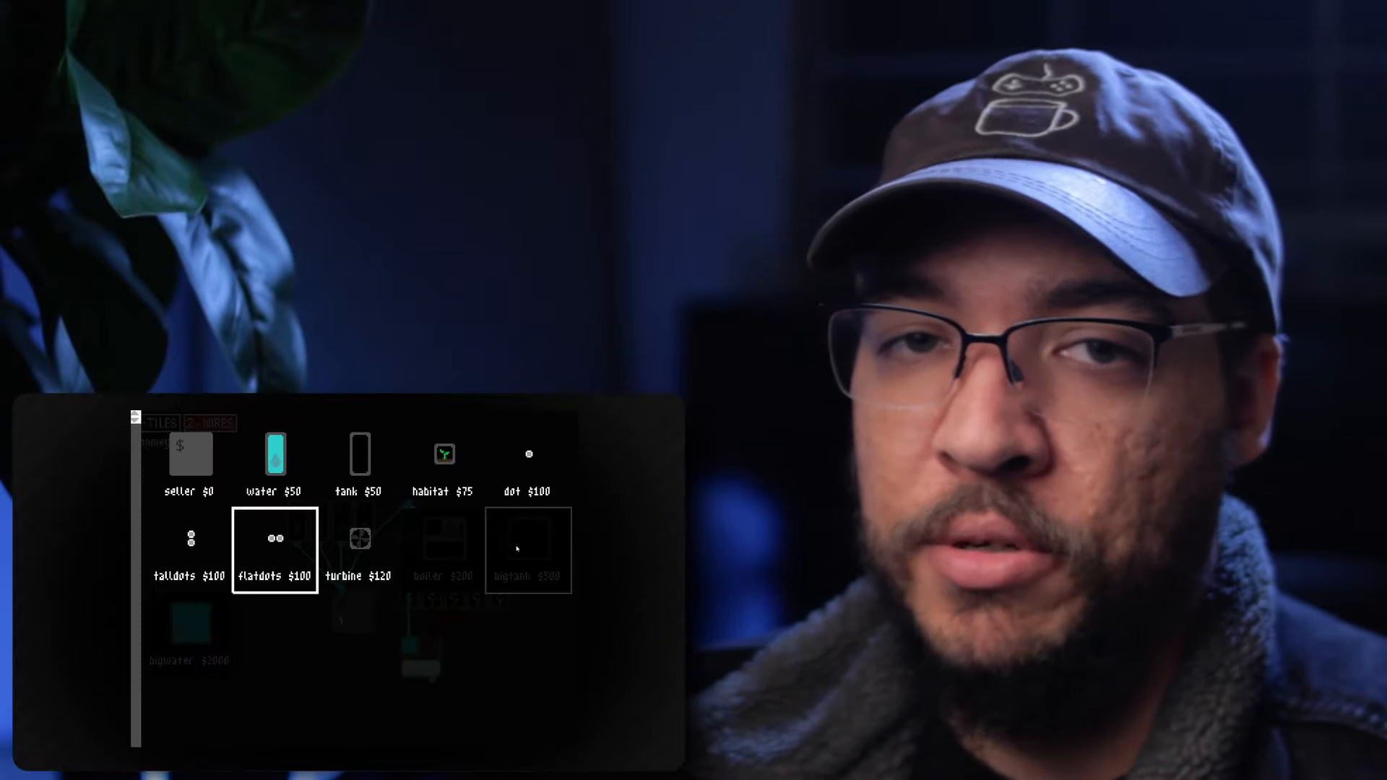
Pick the tank tile and place it on the grid under the boiler.
{"action": "left_click", "coordinate": [210, 423]}
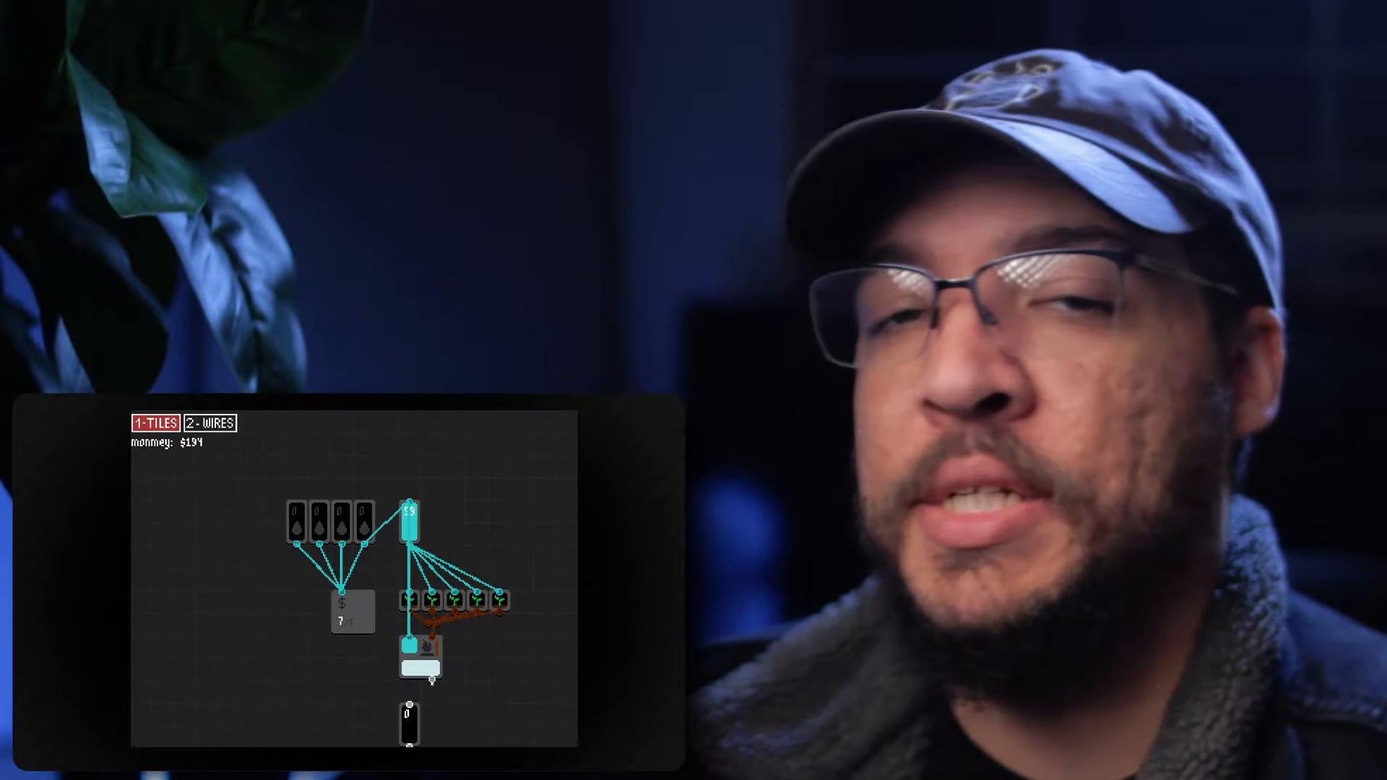
{"action": "left_click", "coordinate": [210, 423]}
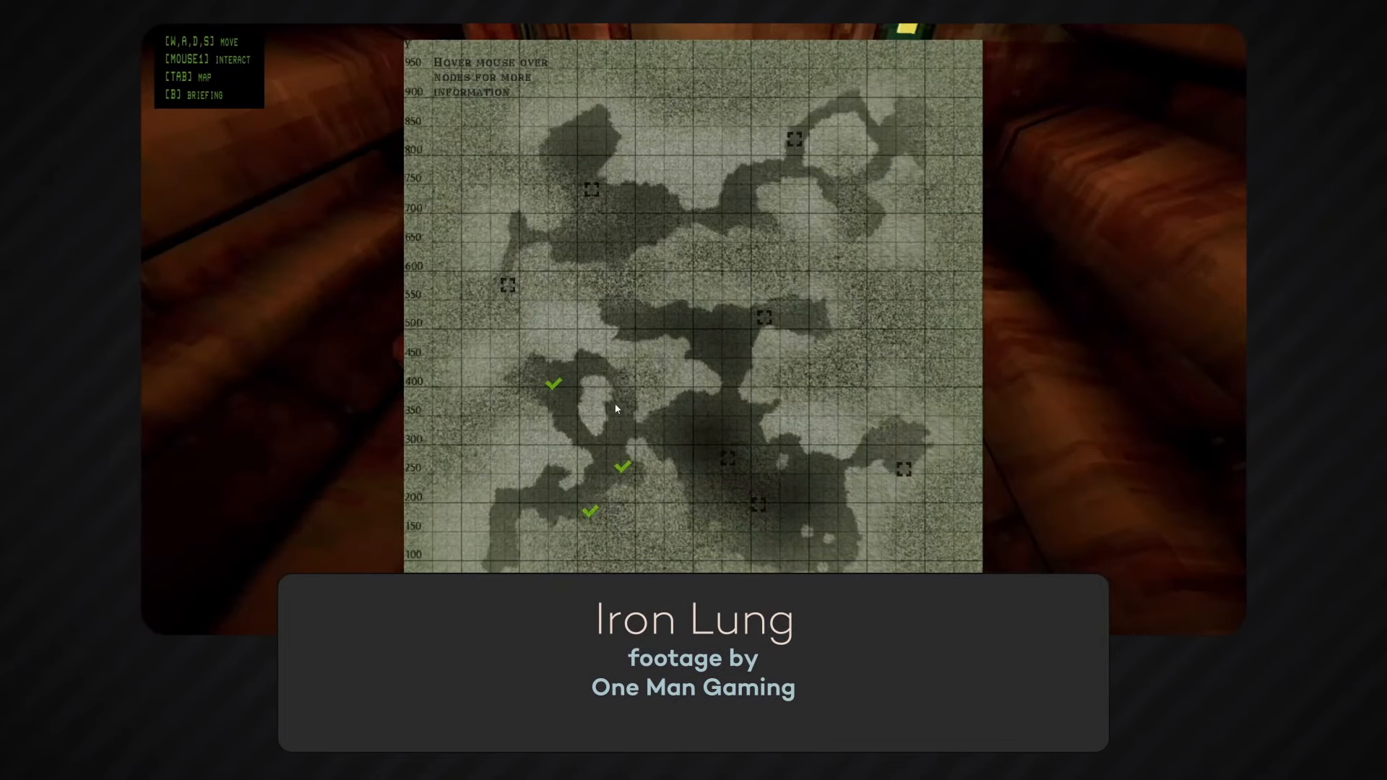
{"action": "key", "text": "tab"}
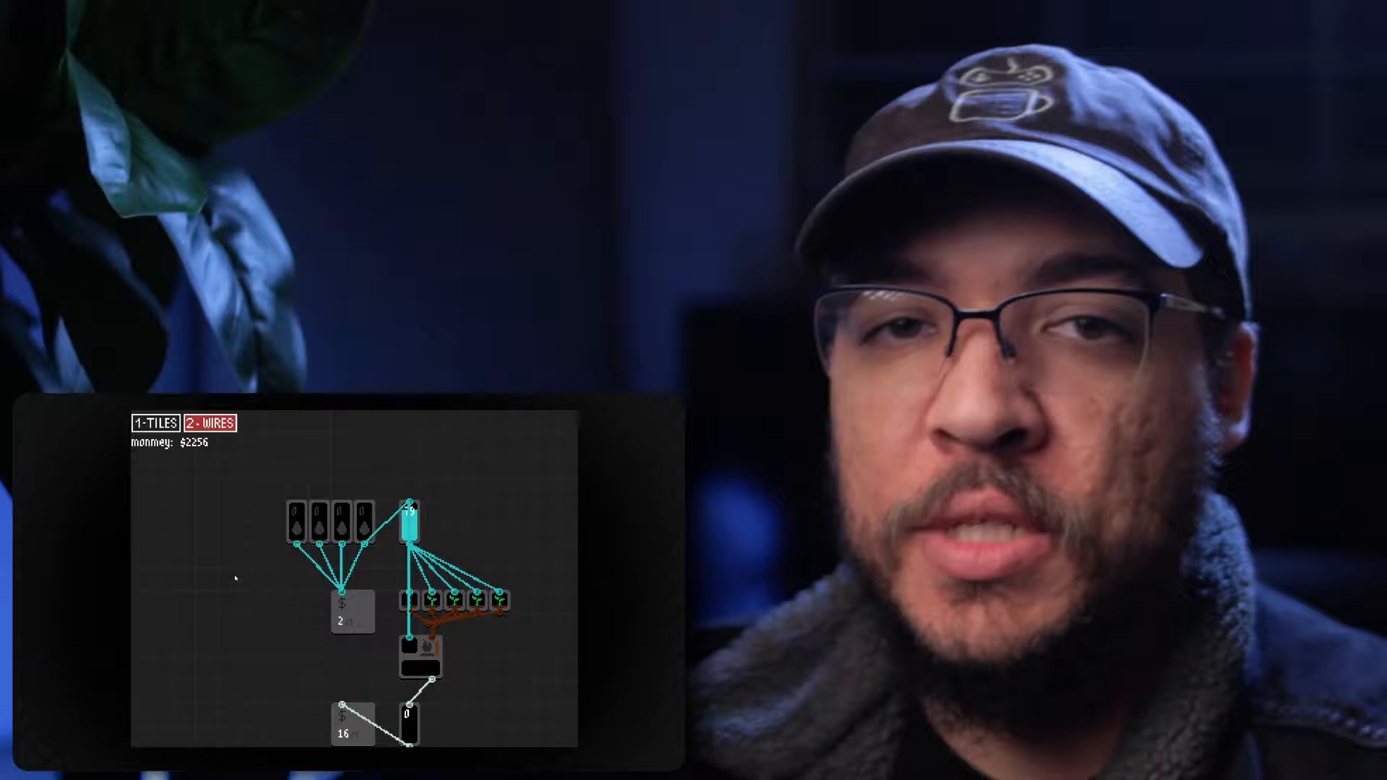
Wire the bottom seller to the lower tank and place a bigtank right of the boiler.
{"action": "left_click", "coordinate": [153, 422]}
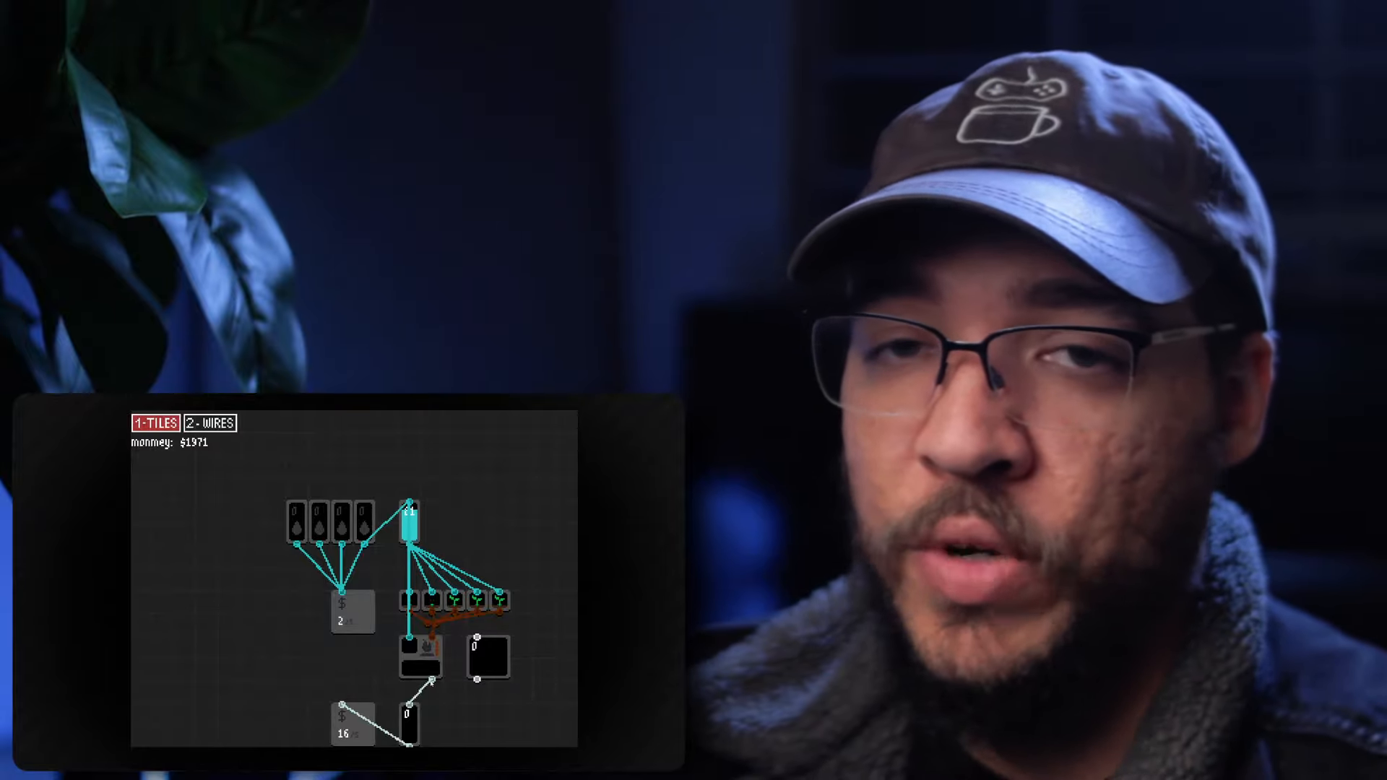
{"action": "left_click", "coordinate": [210, 424]}
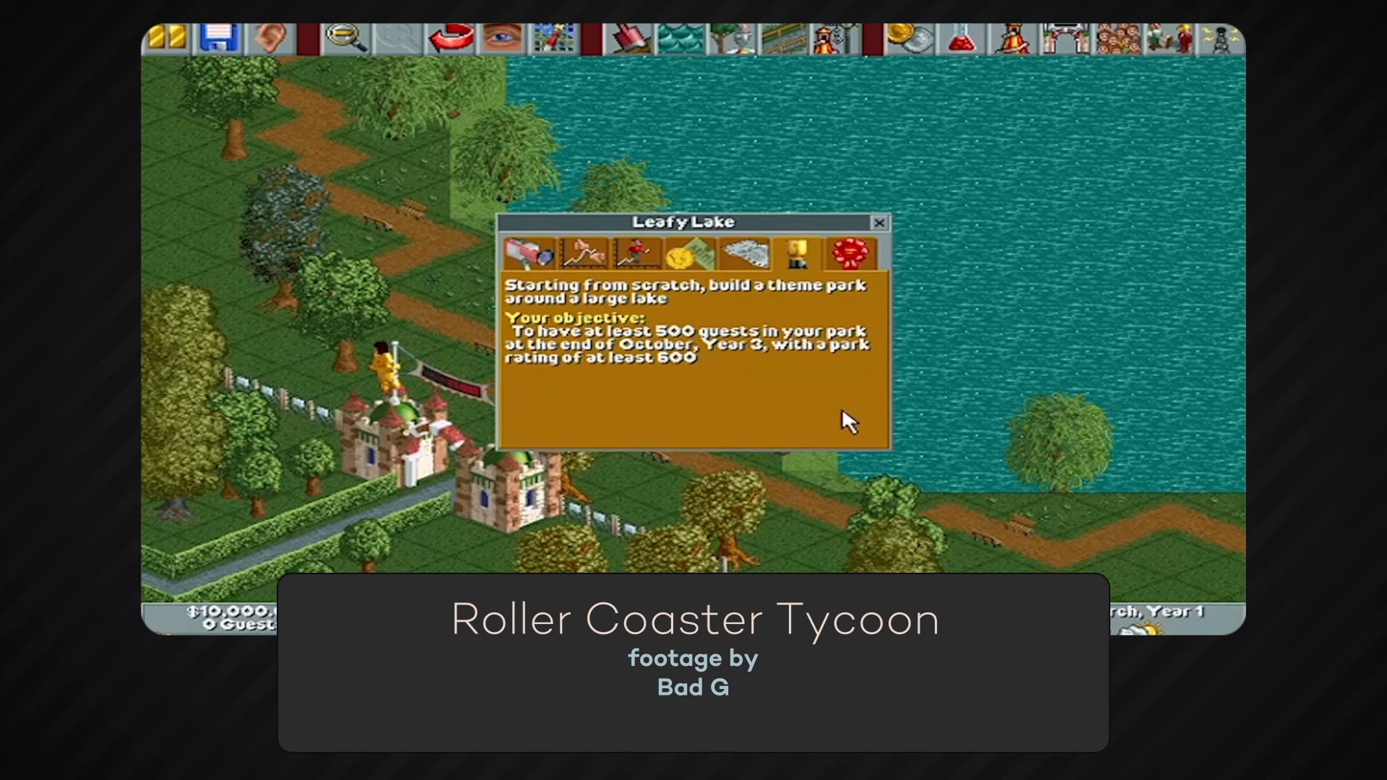
Close the Leafy Lake objective and start building a Merry-Go-Round.
{"action": "left_click", "coordinate": [797, 254]}
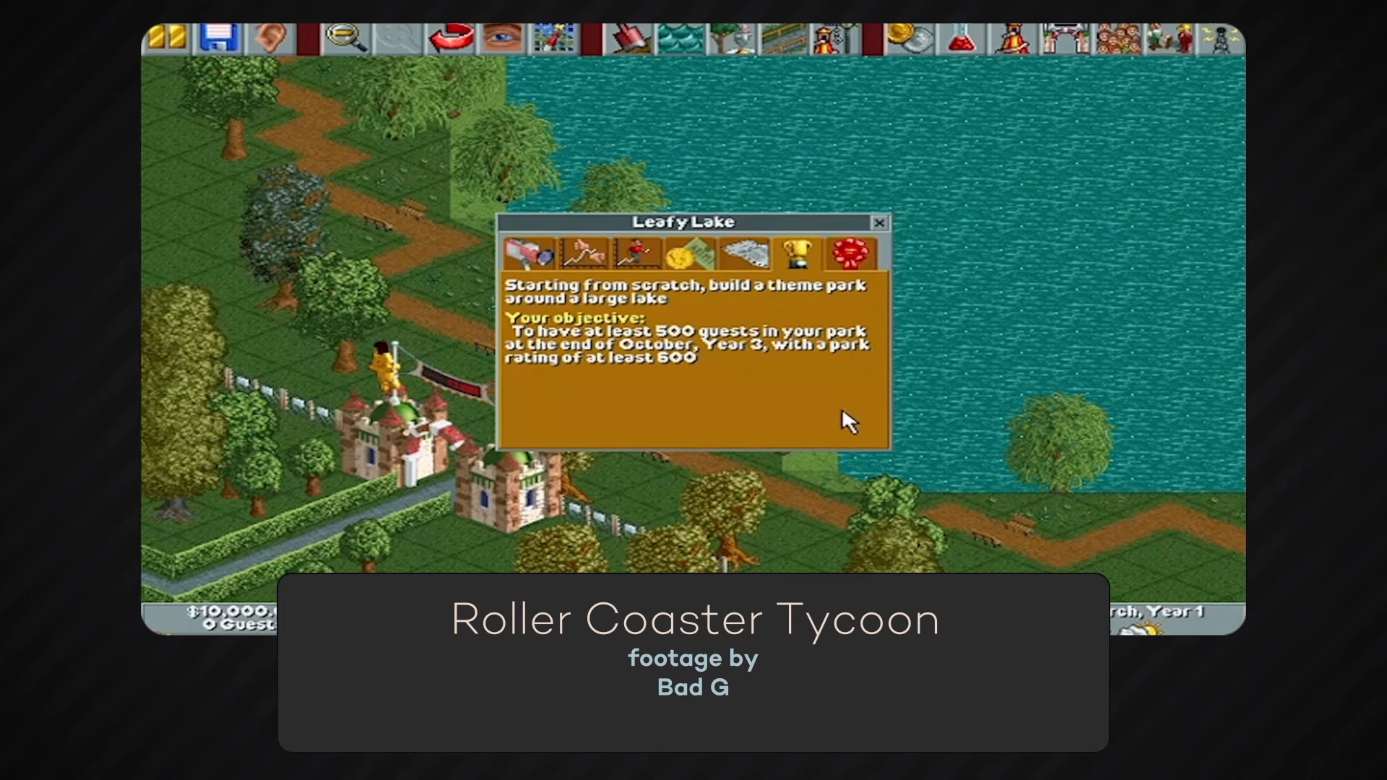
{"action": "mouse_move", "coordinate": [875, 225]}
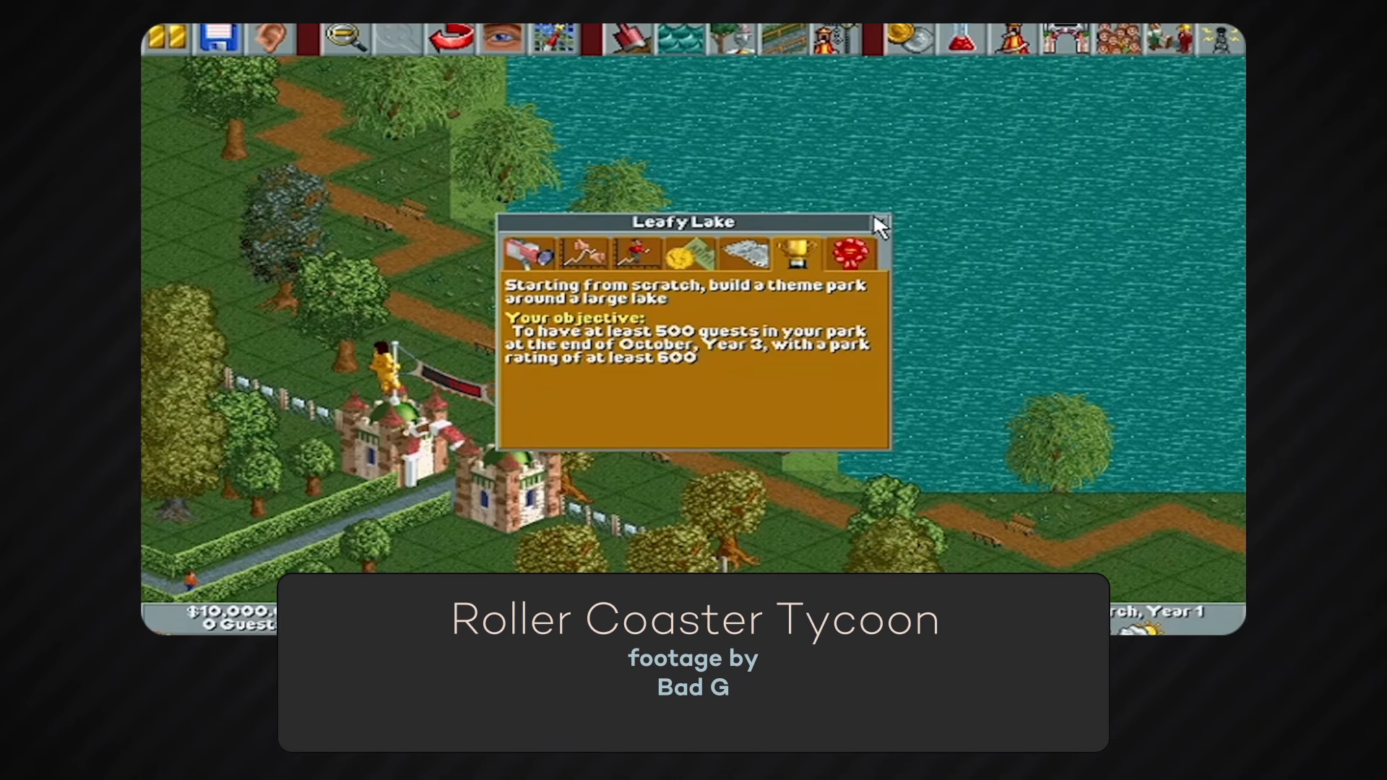
{"action": "mouse_move", "coordinate": [878, 222]}
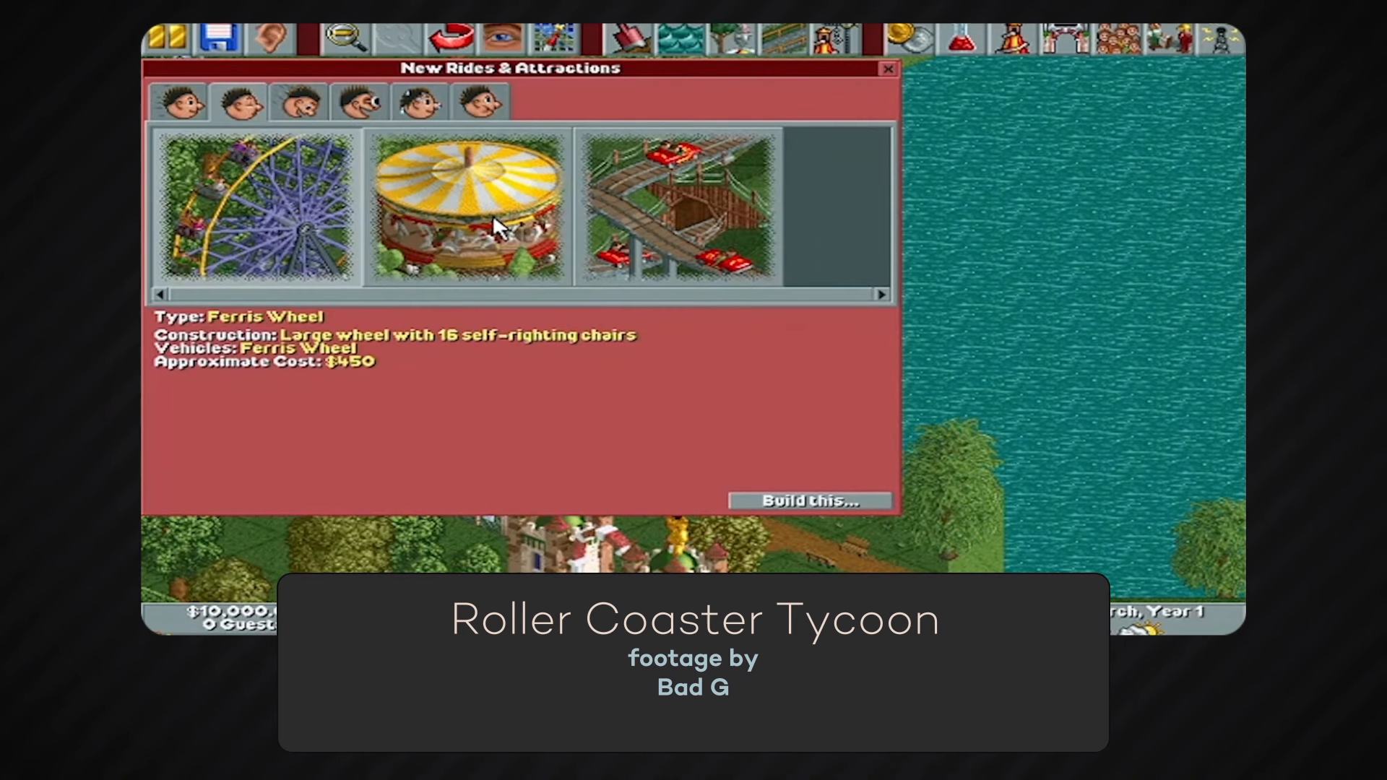
{"action": "left_click", "coordinate": [467, 208]}
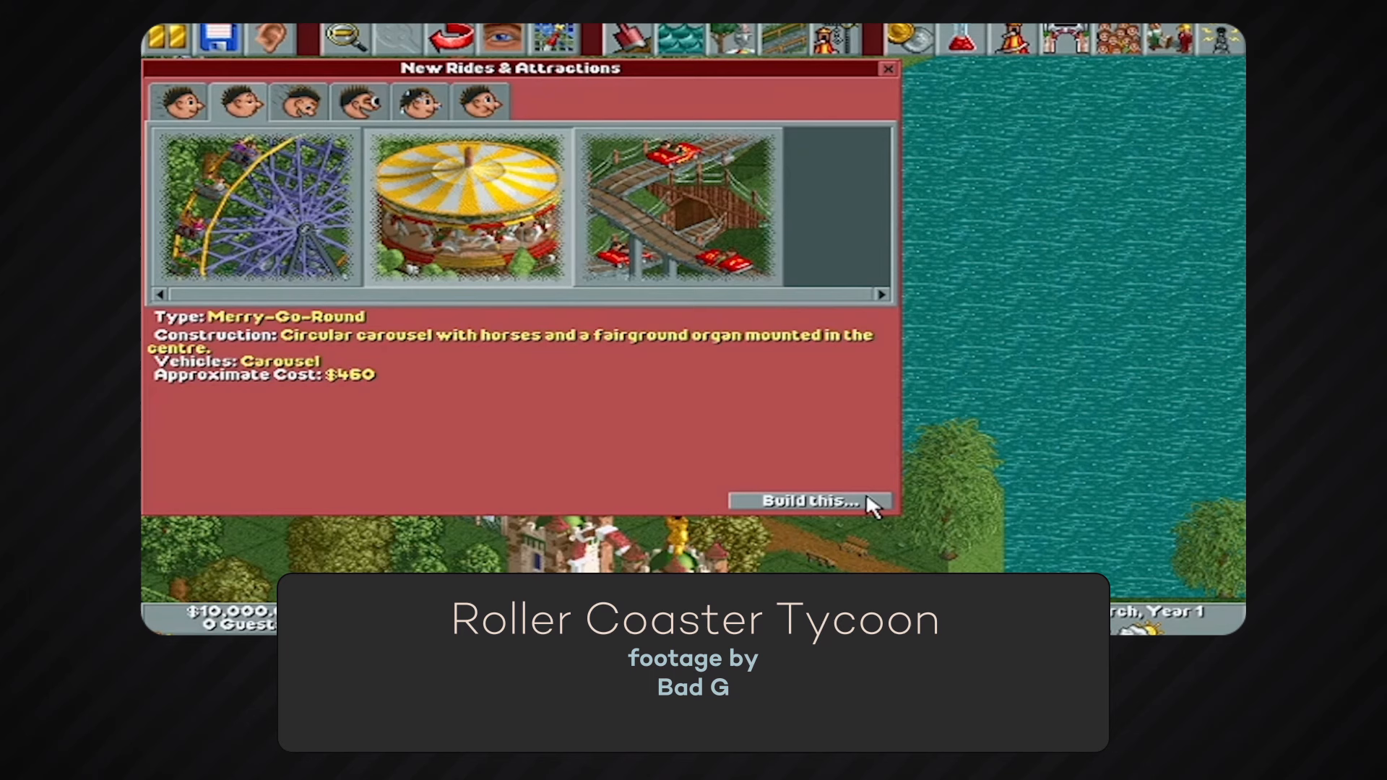
{"action": "left_click", "coordinate": [807, 501]}
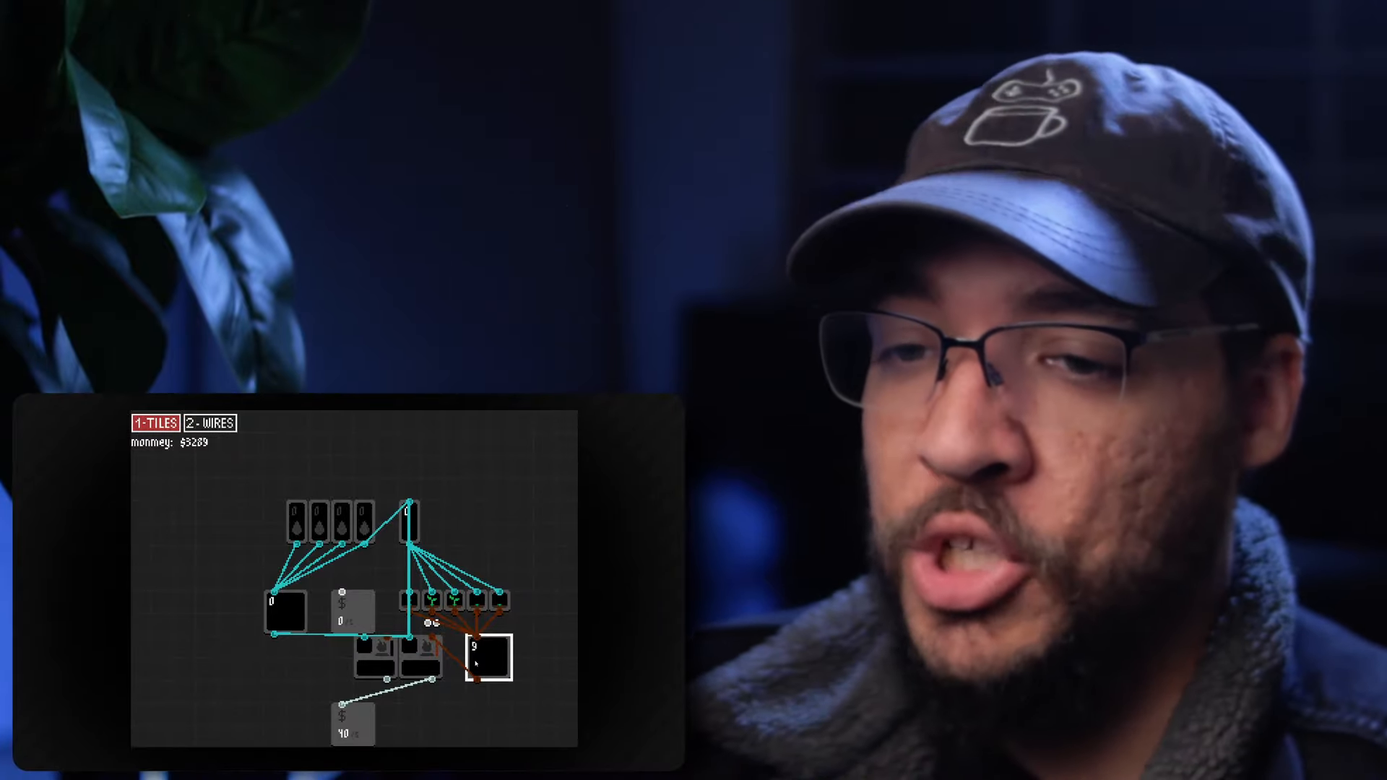
In 2-Wires mode, link the central vertical line to the two lower middle tiles.
{"action": "left_click", "coordinate": [210, 424]}
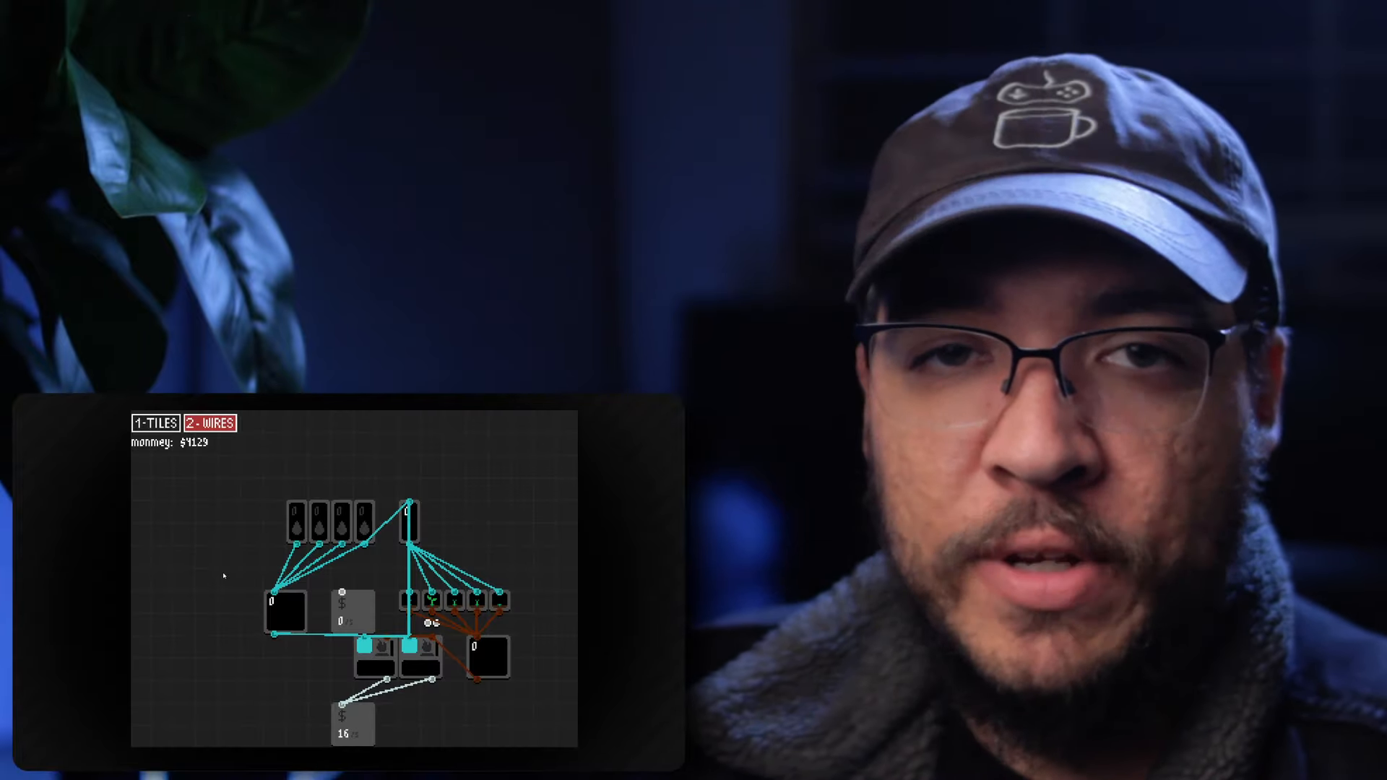
Place a left junction node, delete the big left tank, and wire pumps through the node.
{"action": "left_click", "coordinate": [154, 423]}
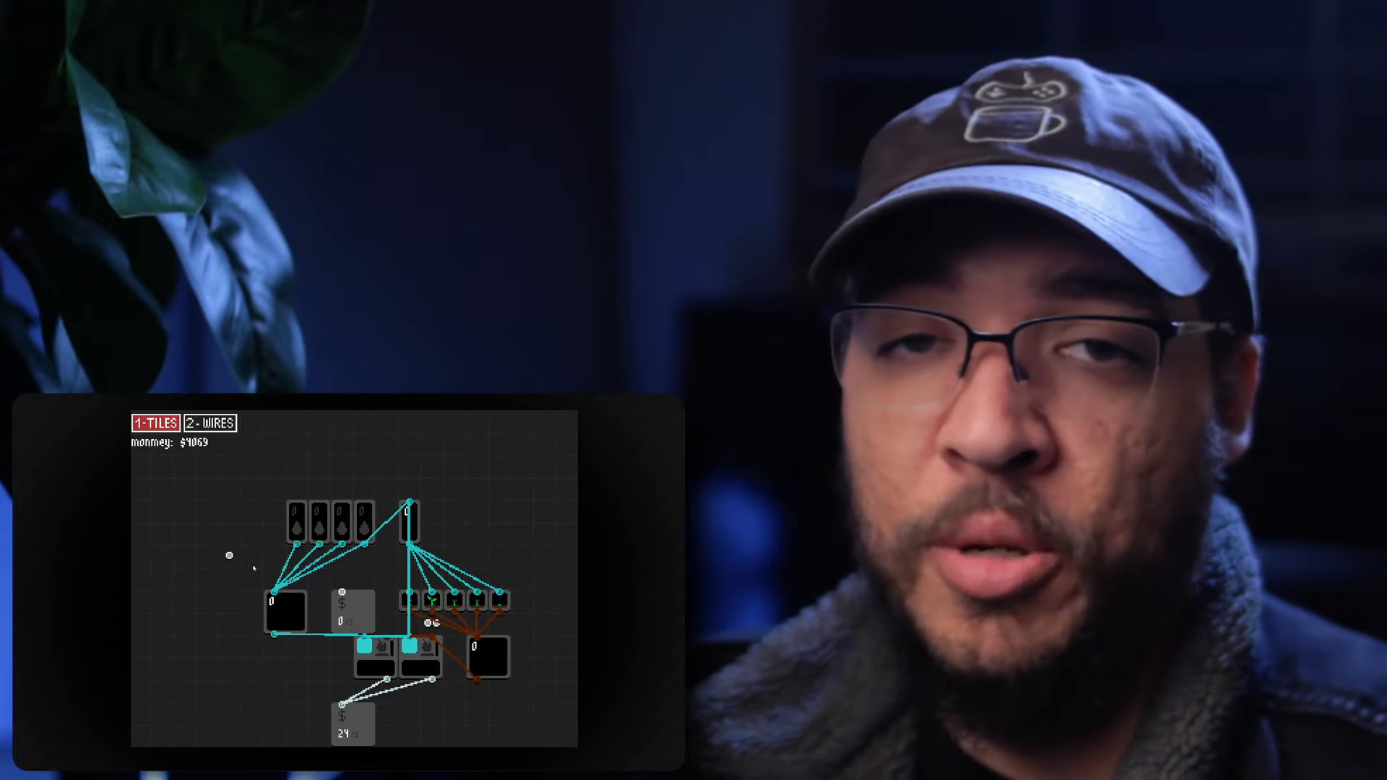
{"action": "left_click", "coordinate": [287, 614]}
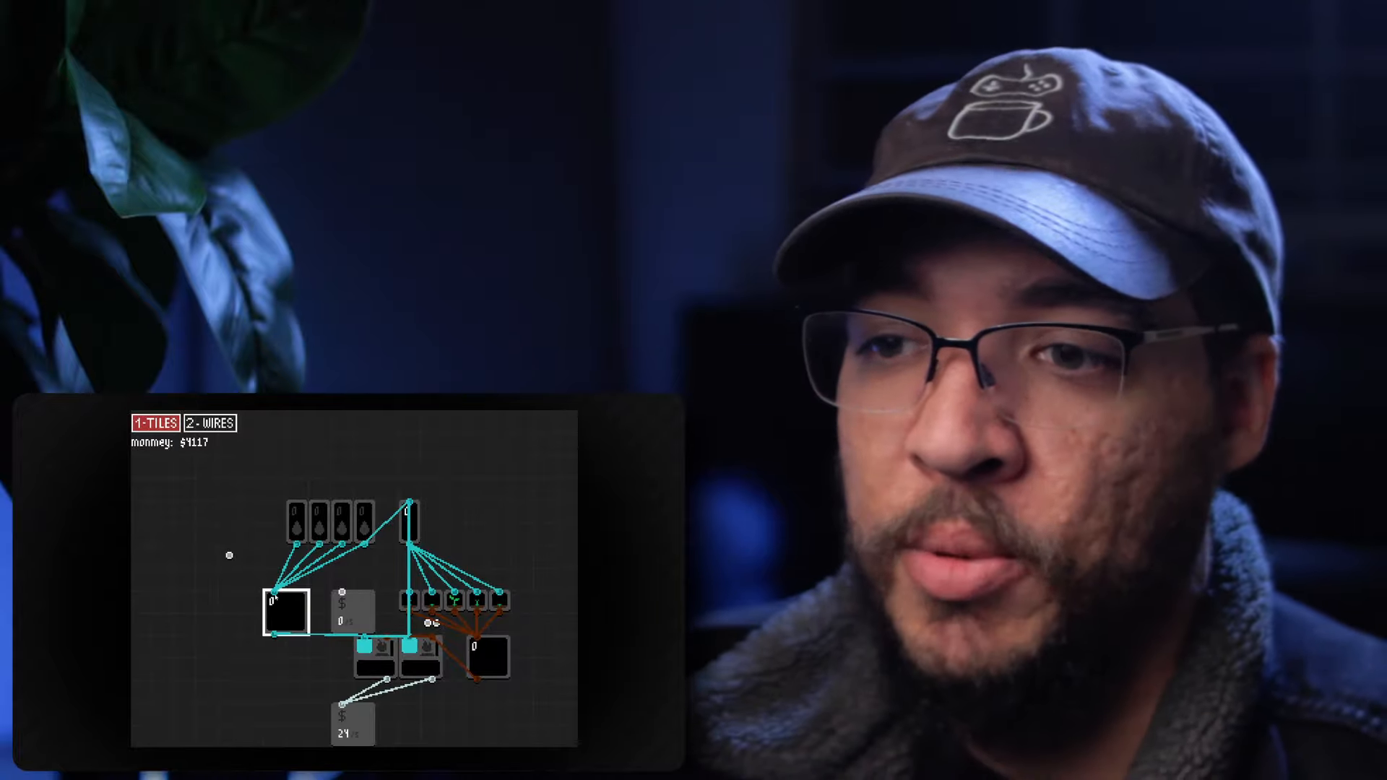
{"action": "left_click", "coordinate": [211, 423]}
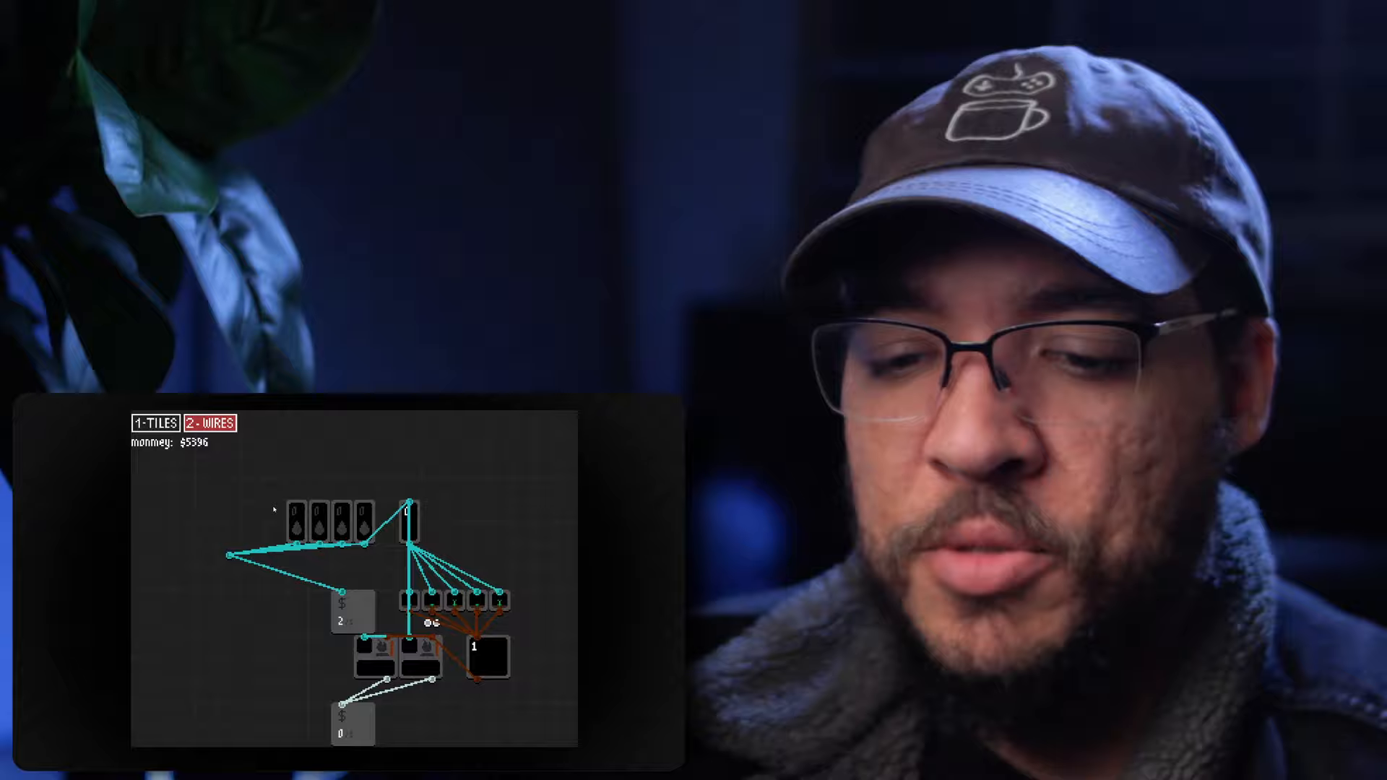
Place a small tile in the empty left spot, then return to 2-Wires mode.
{"action": "left_click", "coordinate": [154, 424]}
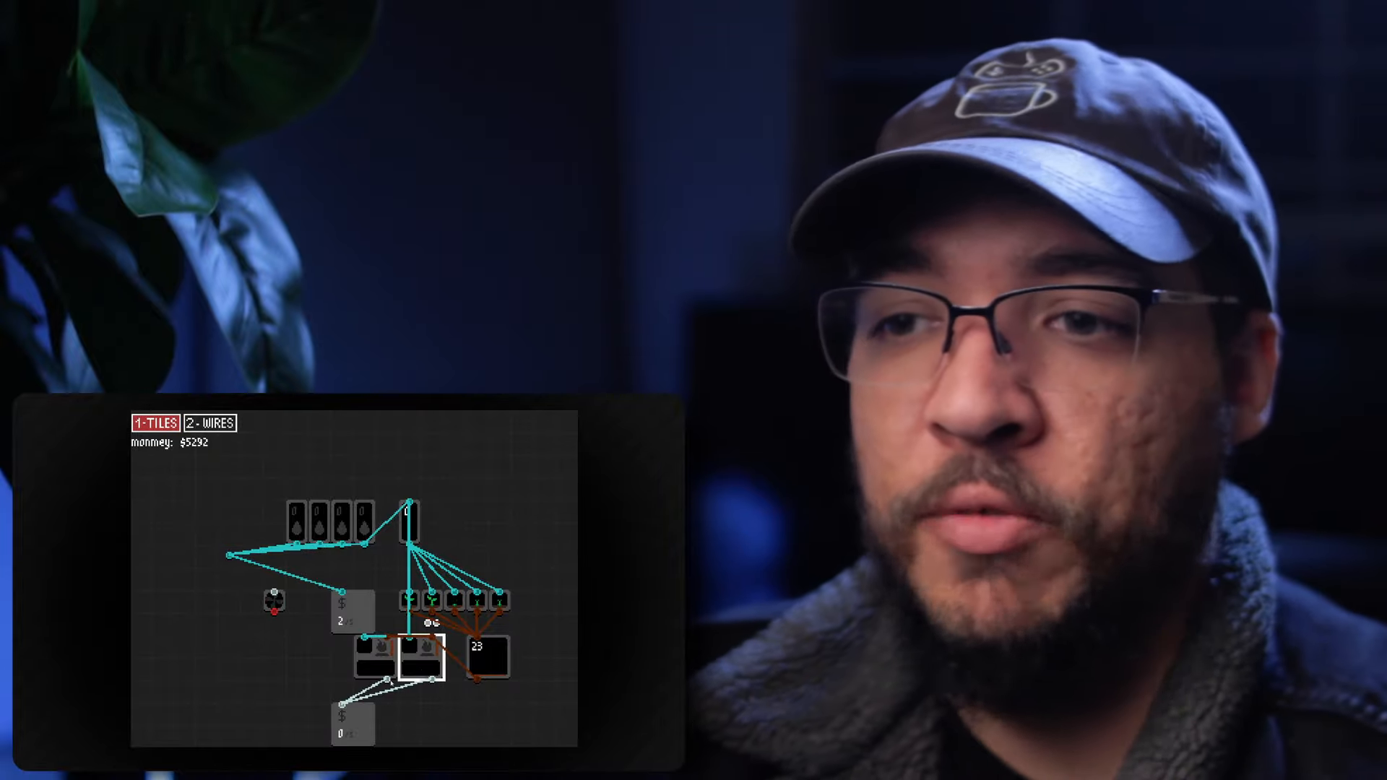
{"action": "left_click", "coordinate": [210, 422]}
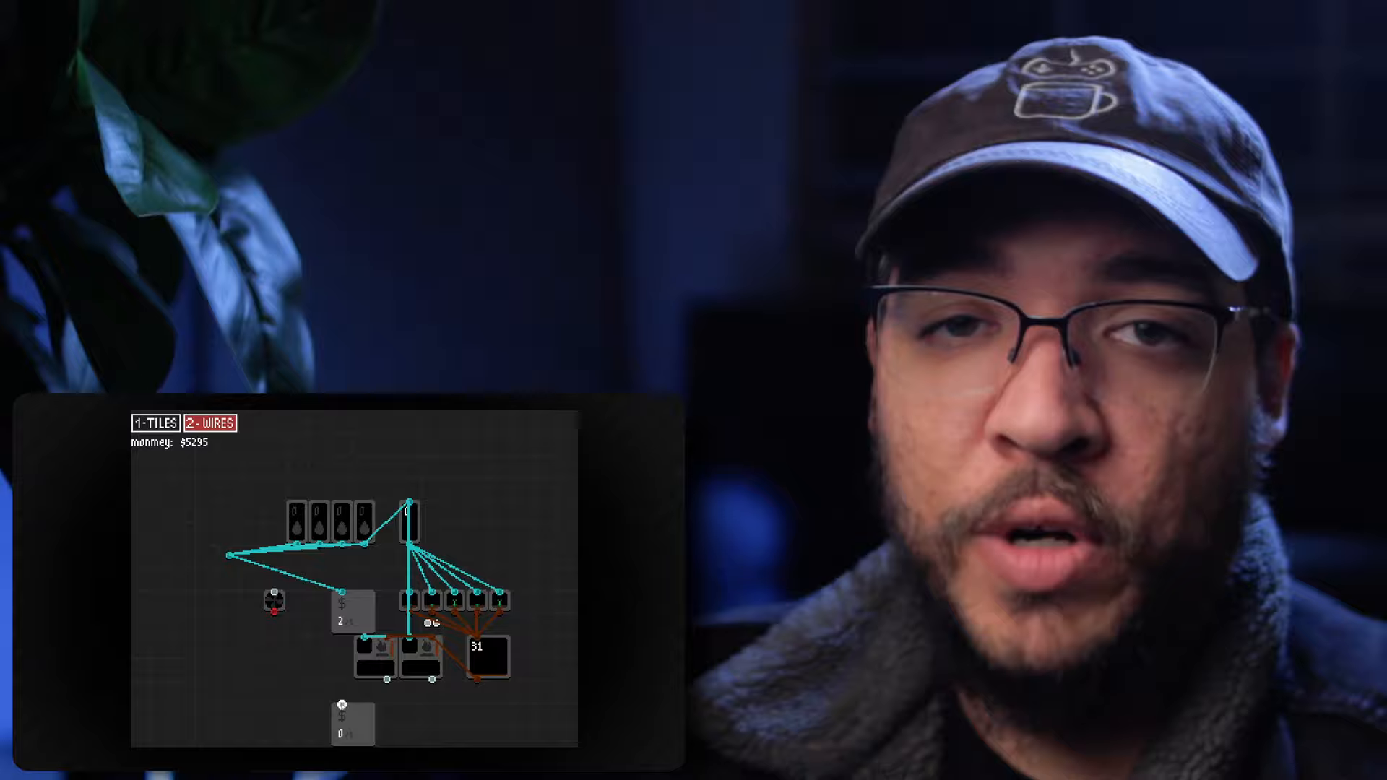